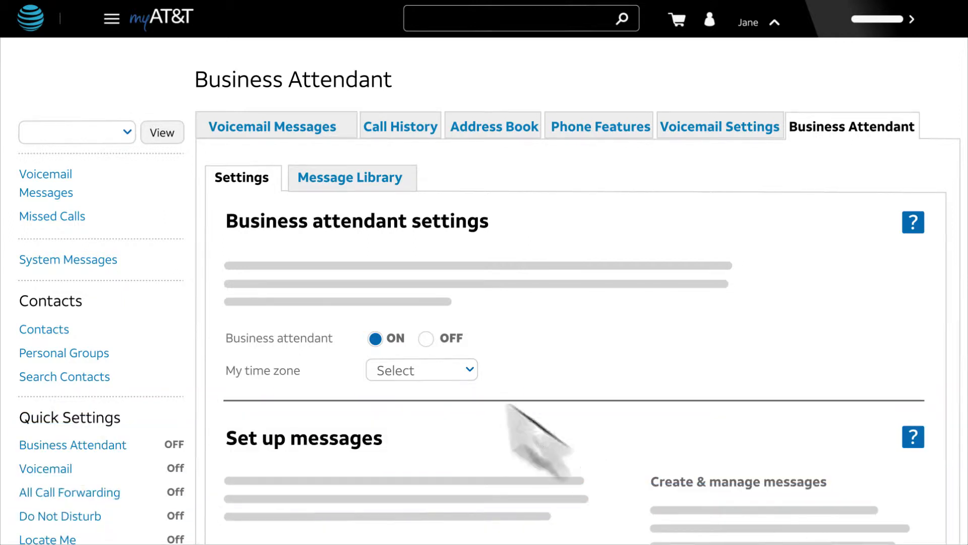
Switch the business attendant off and set its time zone to Central
click(425, 339)
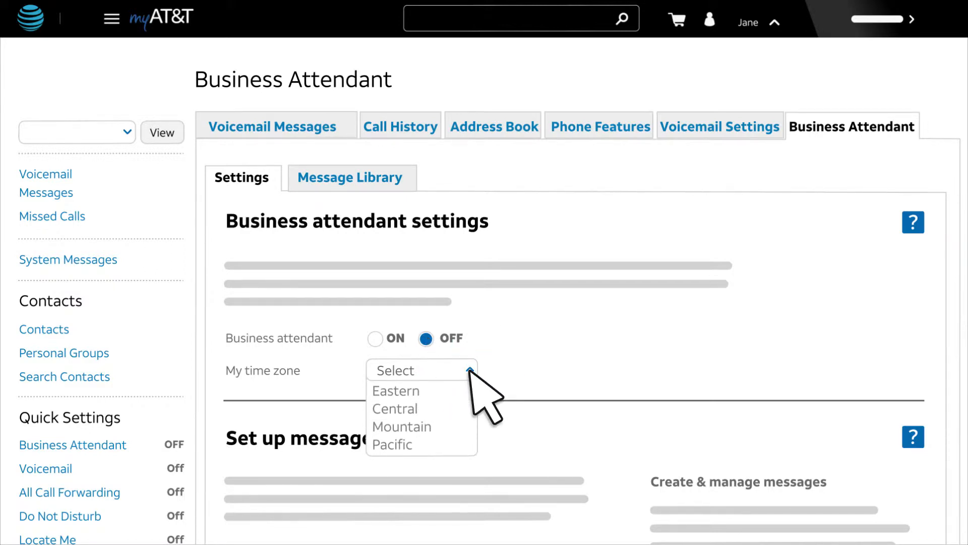
click(394, 409)
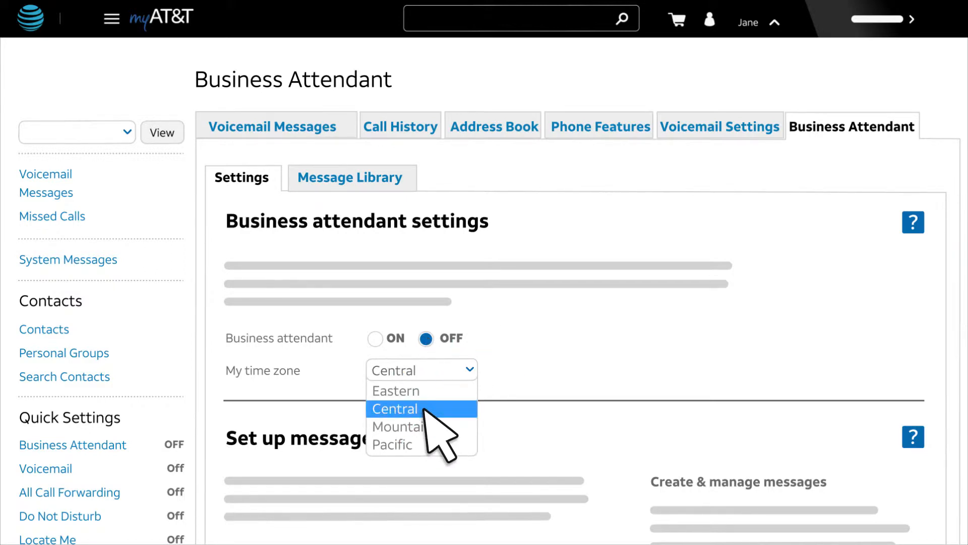
click(395, 408)
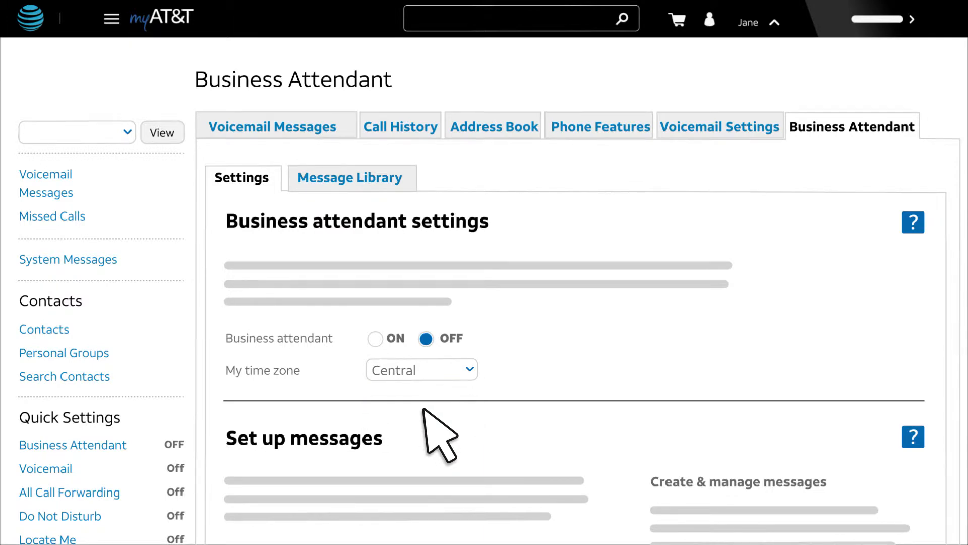
Set business-hours welcome to daytimegreeting.wav and caller message to daytimemenu.wav
scroll(down, 3)
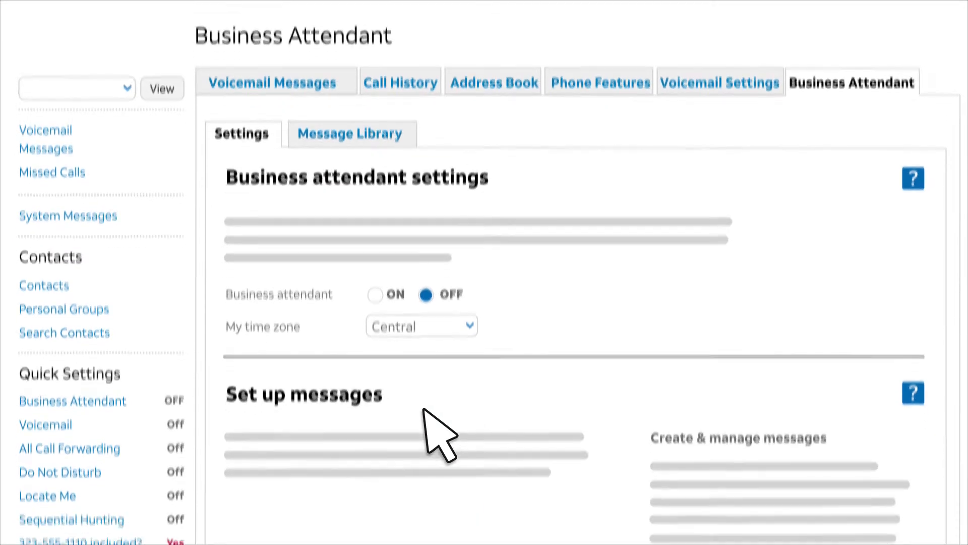
scroll(down, 3)
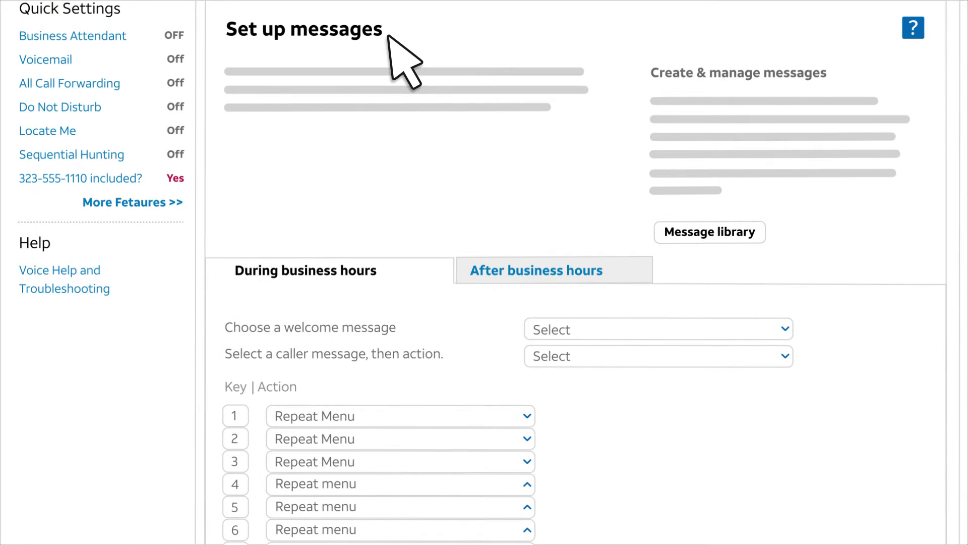
mouse_move(387, 291)
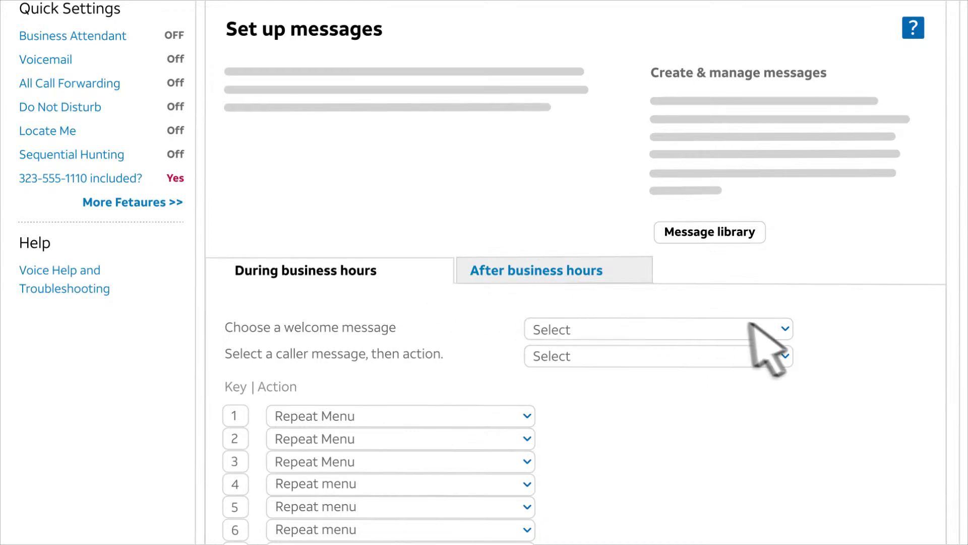
mouse_move(792, 340)
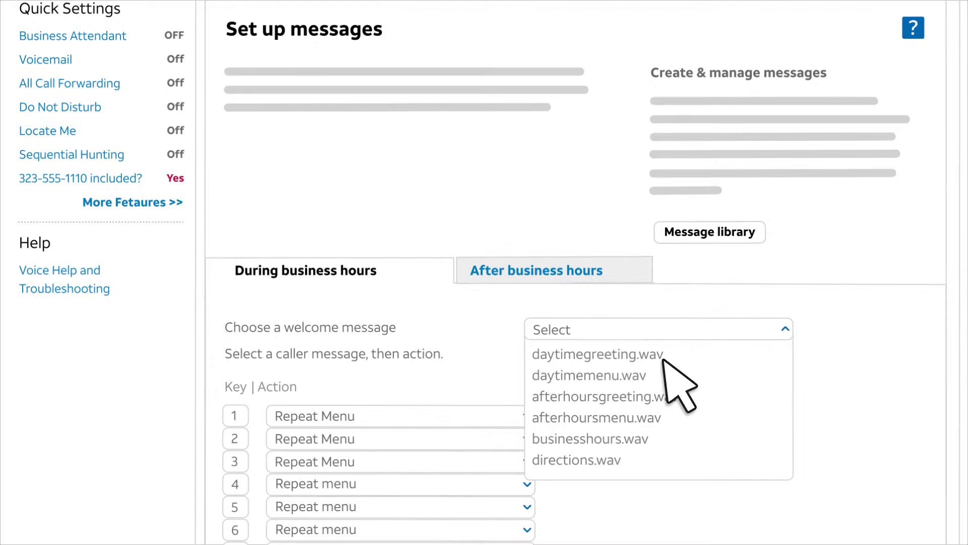
click(597, 354)
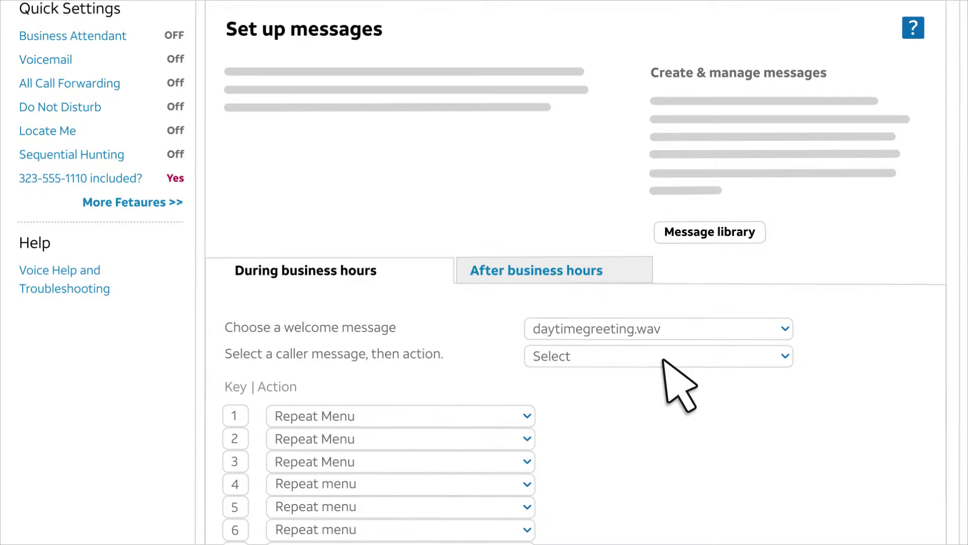
click(658, 356)
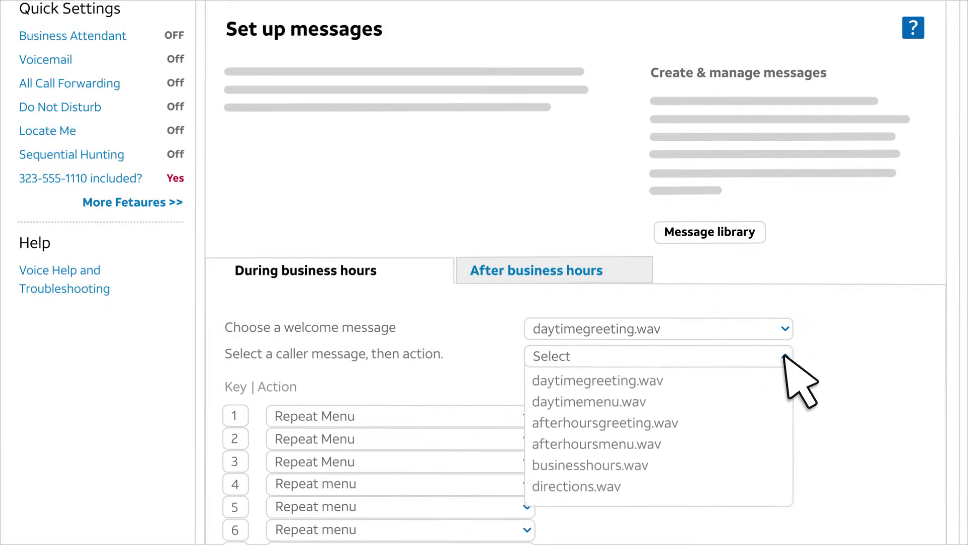
click(589, 401)
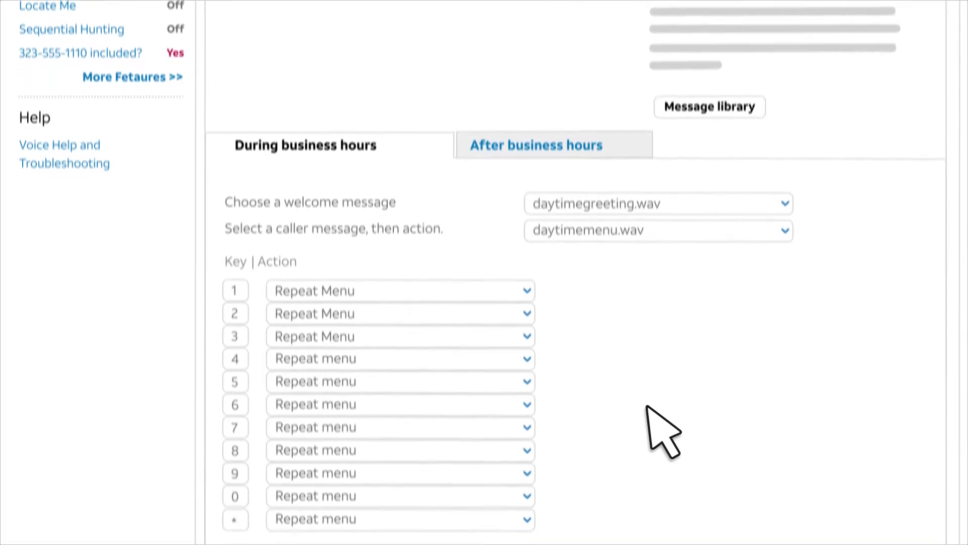
Map keys: 1 to 315.555.1112, 2 plays businesshours.wav, 3 to voicemail
scroll(down, 3)
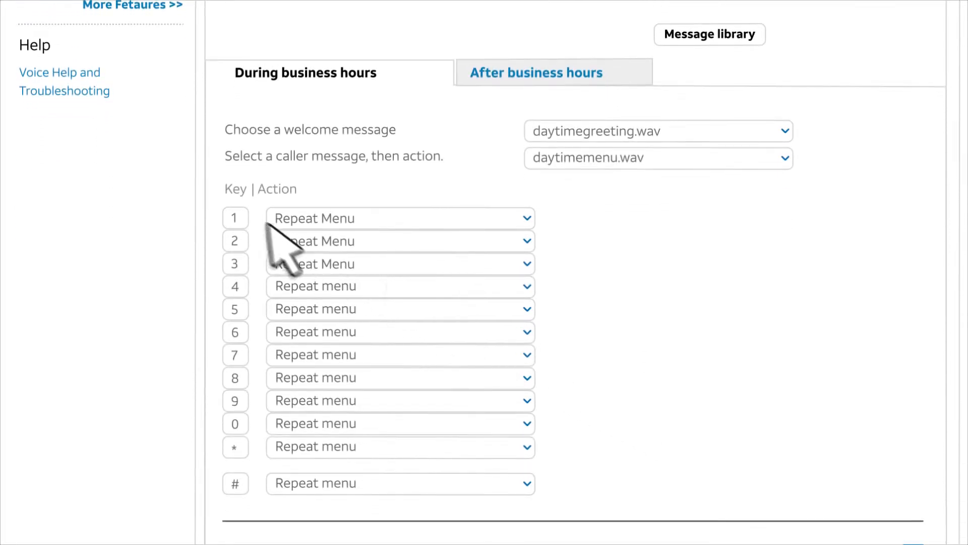
mouse_move(261, 237)
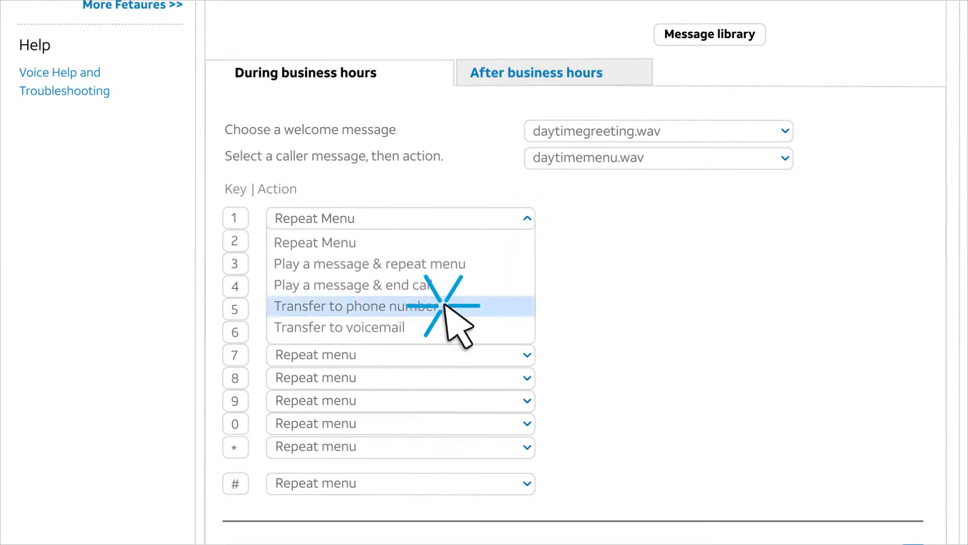
click(351, 305)
text(315.555.1112)
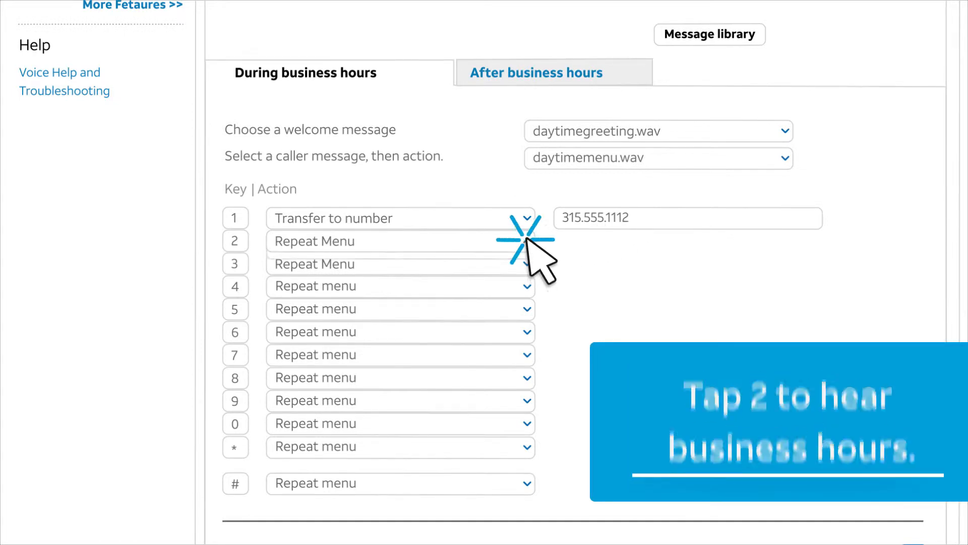
click(525, 241)
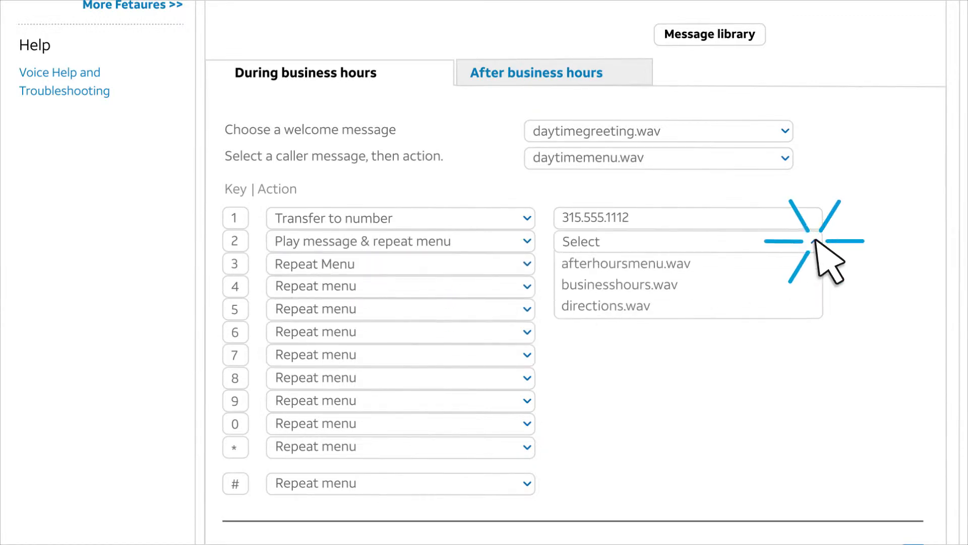
click(619, 284)
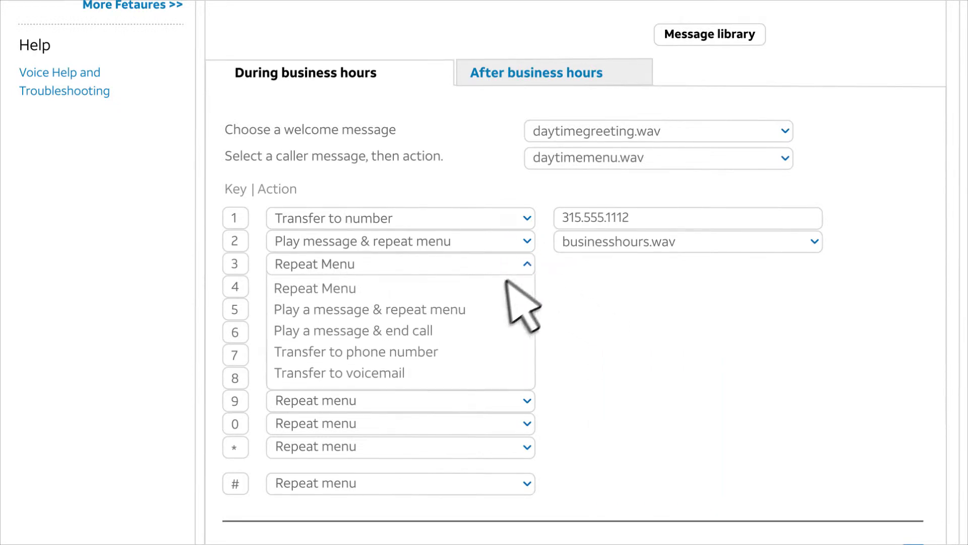
click(339, 373)
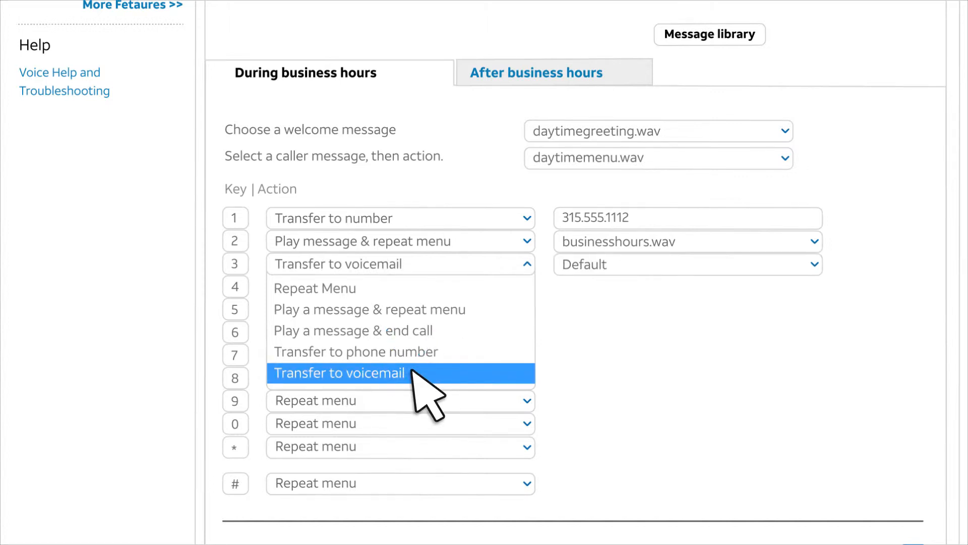
click(339, 372)
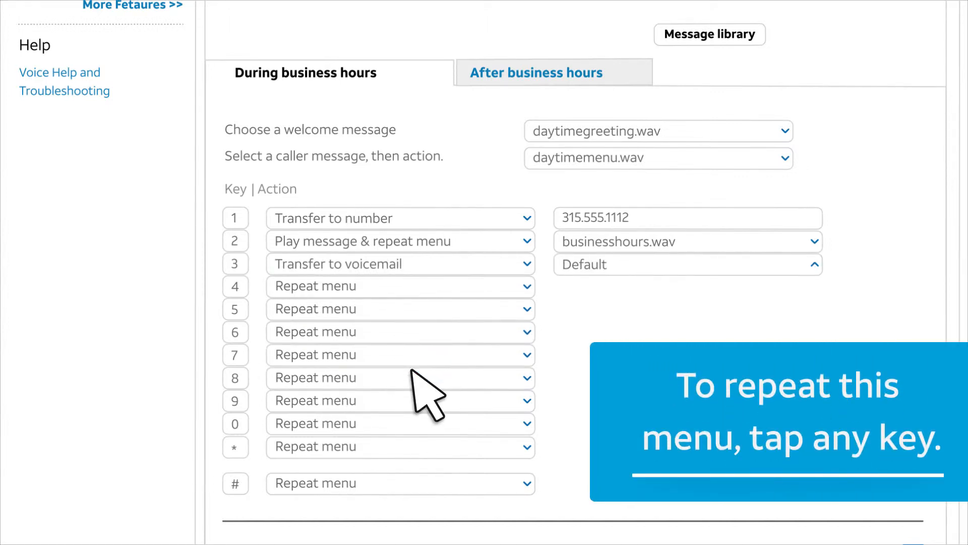
mouse_move(371, 301)
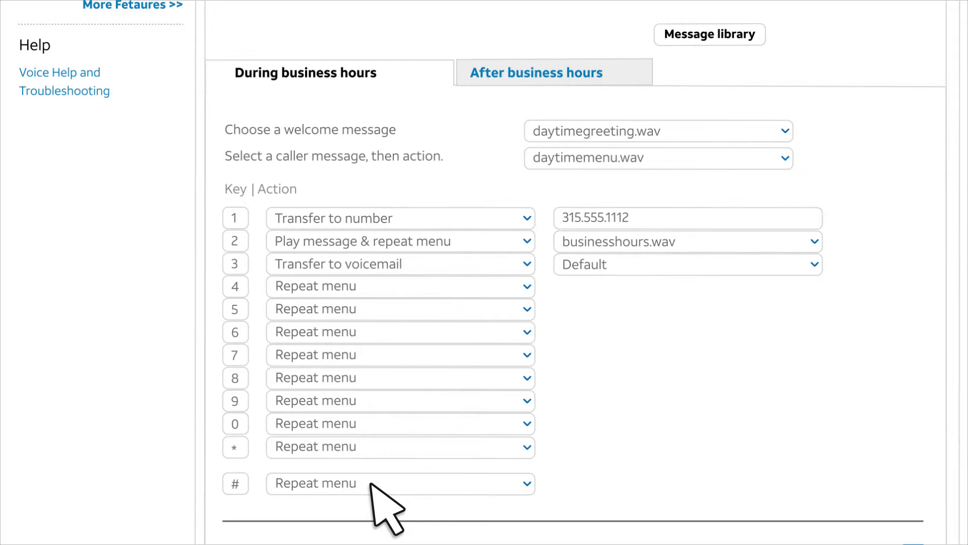
mouse_move(462, 361)
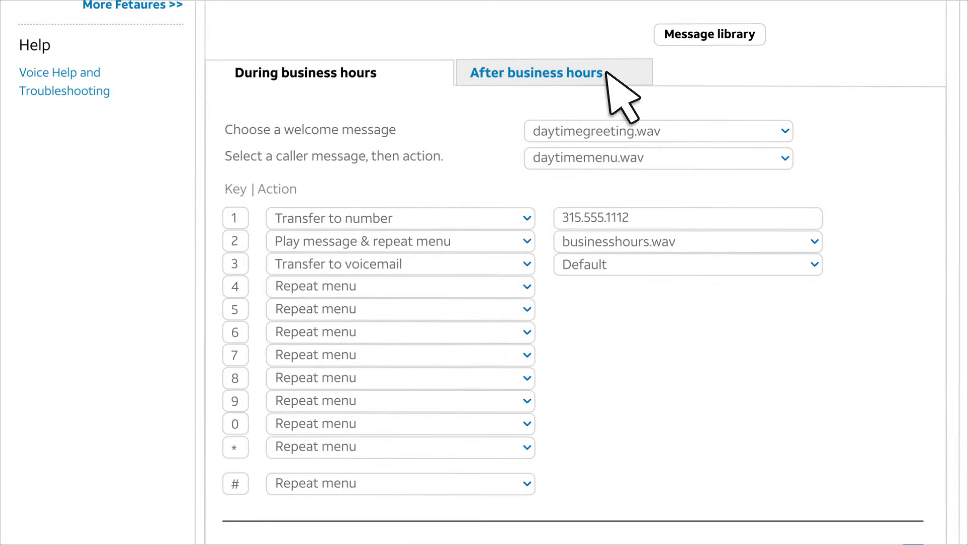
Show the After business hours call tree
click(536, 73)
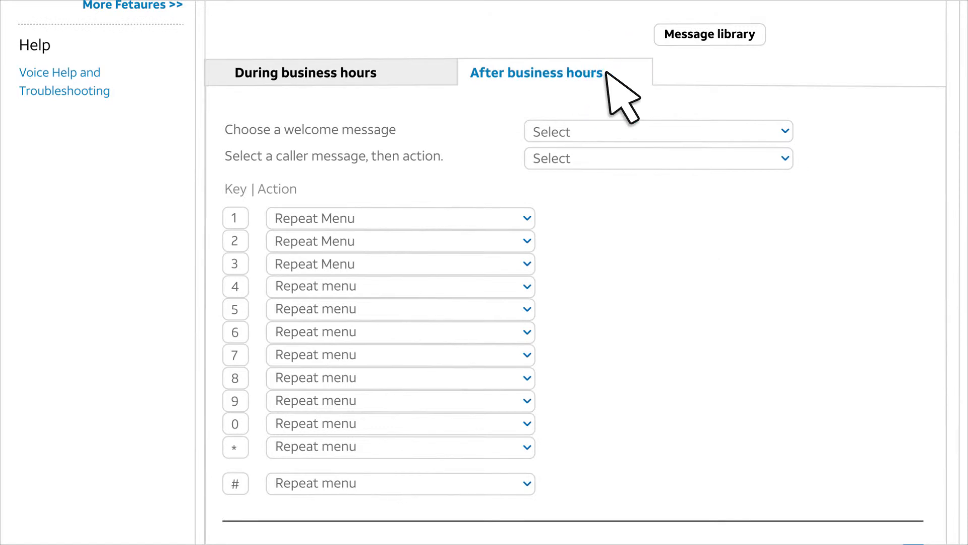
mouse_move(794, 141)
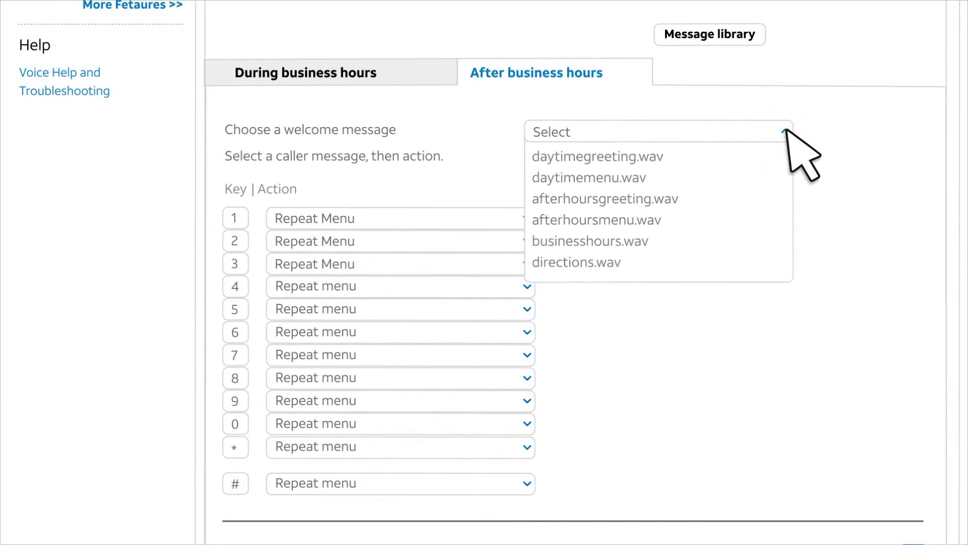
mouse_move(671, 179)
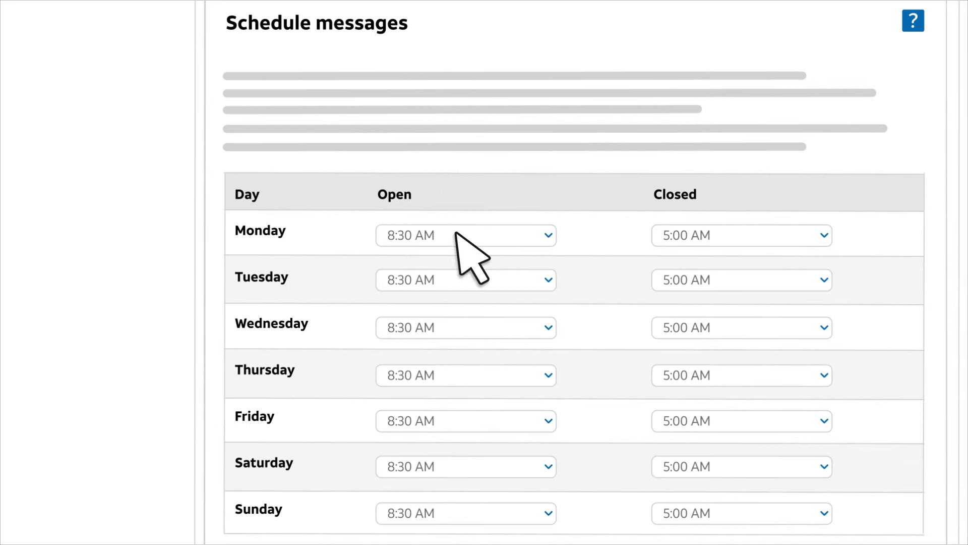
Copy Monday's 8:30 AM–5:00 AM hours to all days and save the schedule
scroll(down, 3)
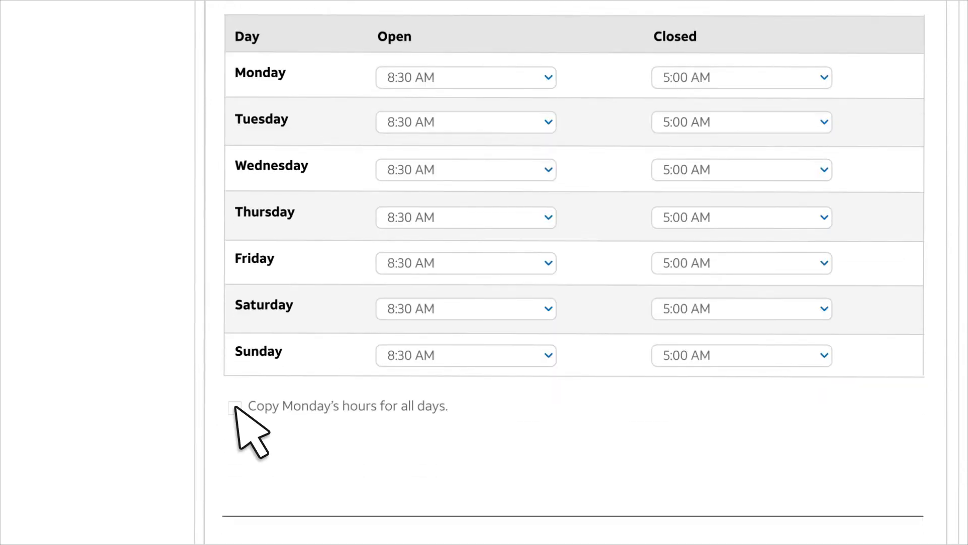
click(236, 407)
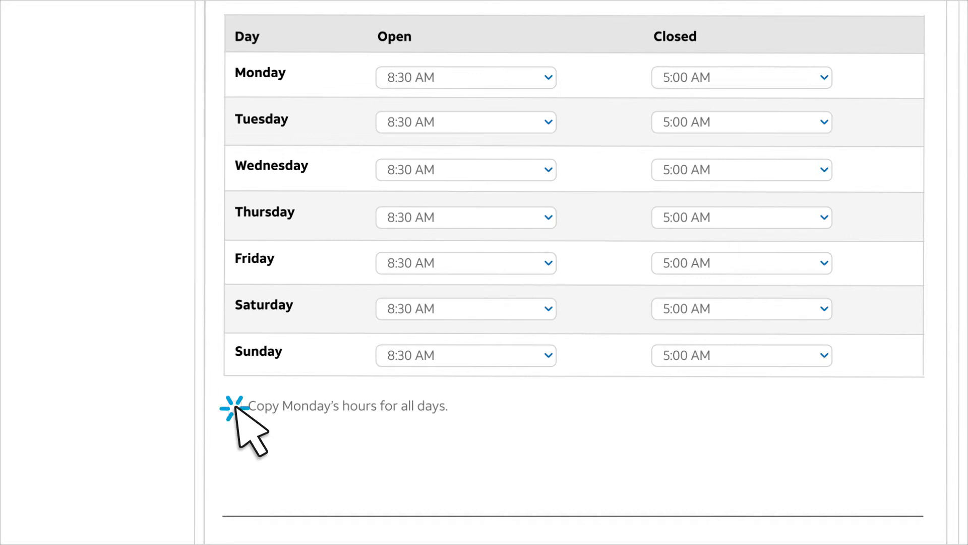
click(236, 408)
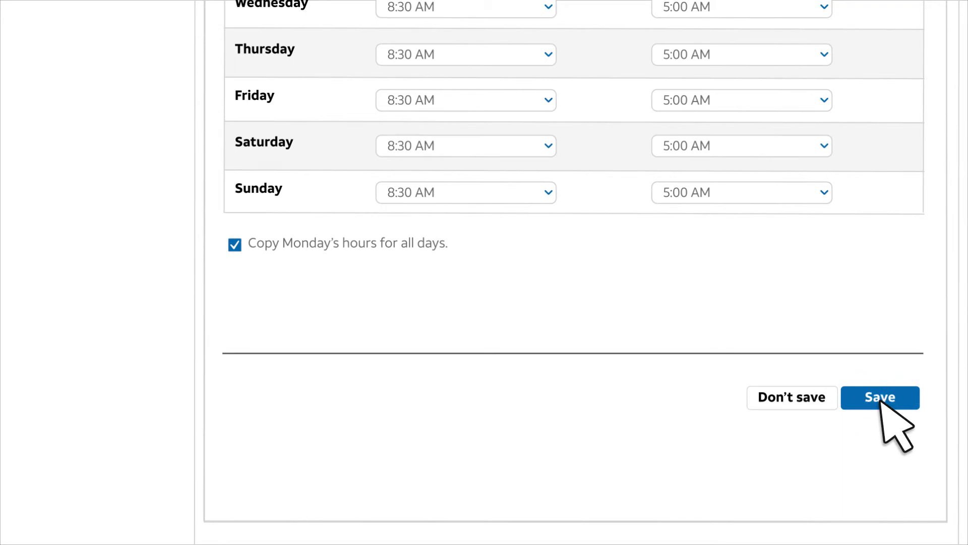
click(880, 398)
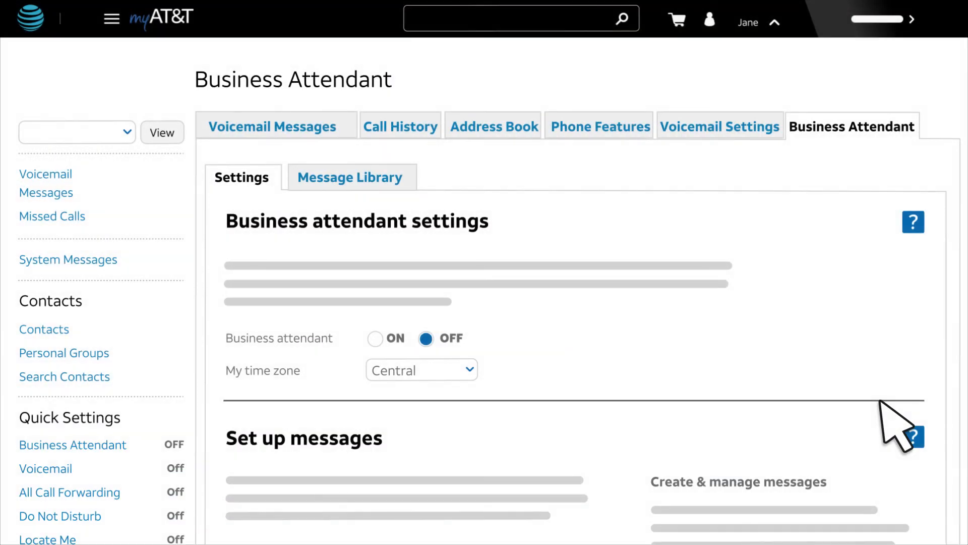
mouse_move(561, 378)
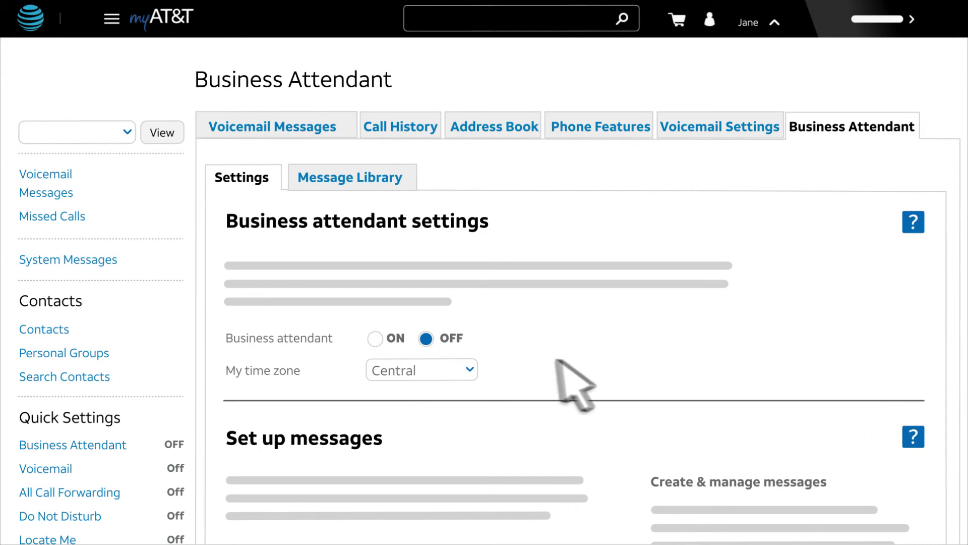